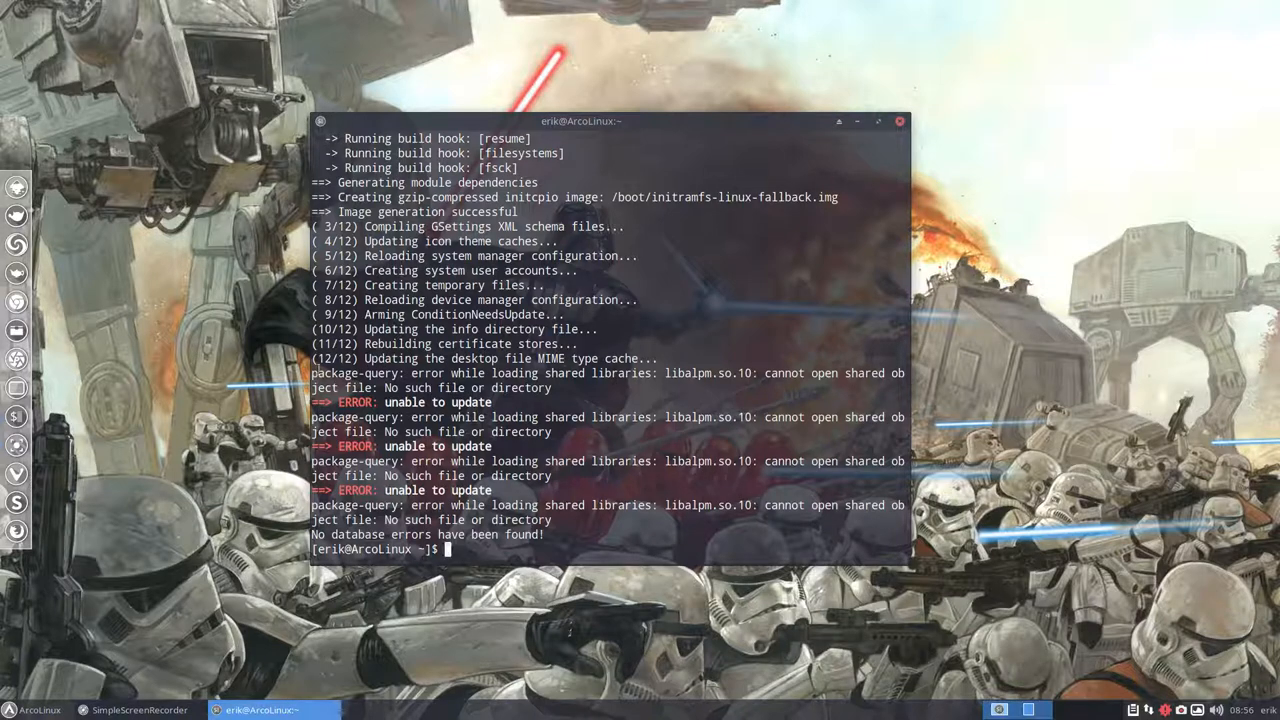
Launch Vivaldi from the dock, leaving the libalpm.so.10 error output behind
double_click(356, 374)
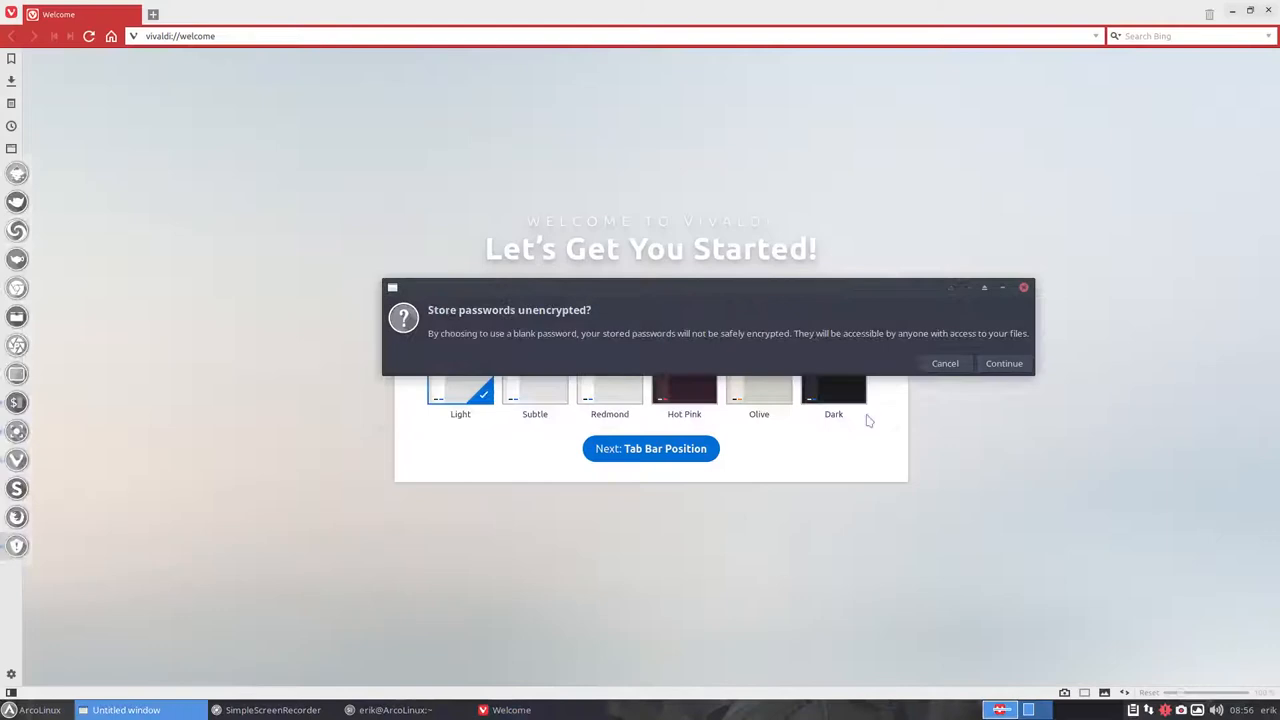
Dismiss the password prompt, go to arcolinux.com and enter its FIXES section
left_click(1004, 364)
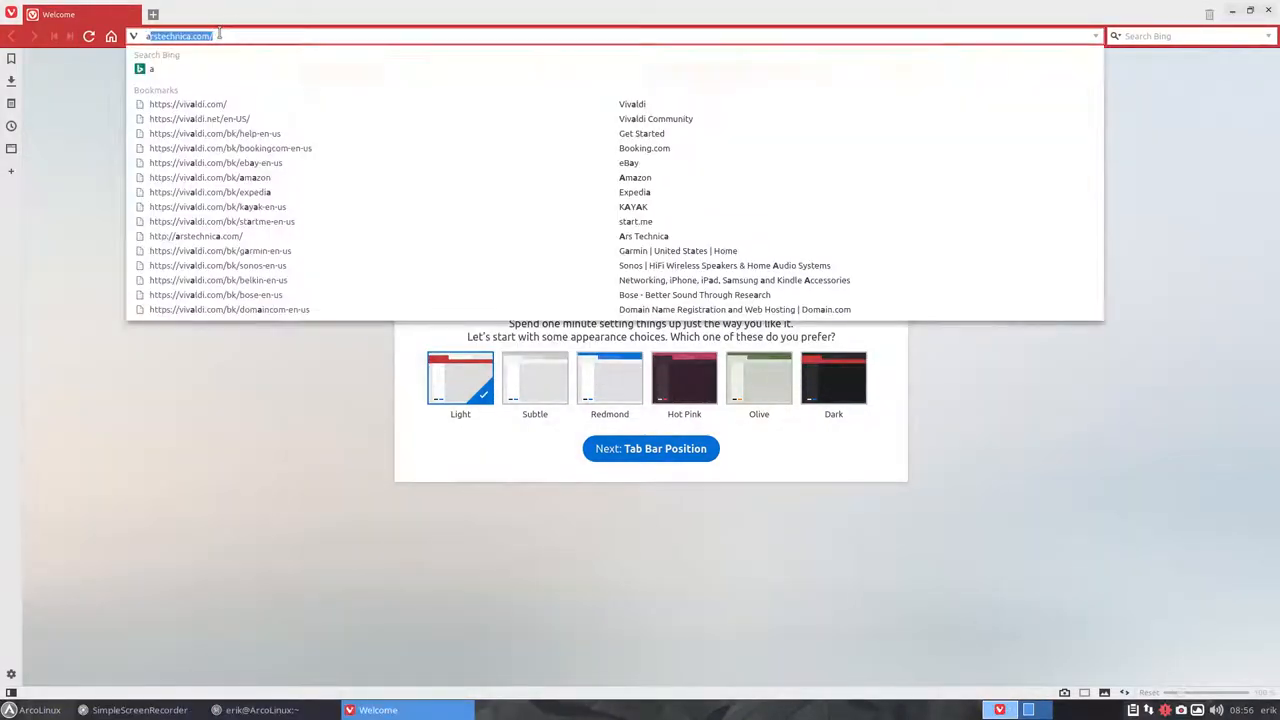
type("arcolinux.com")
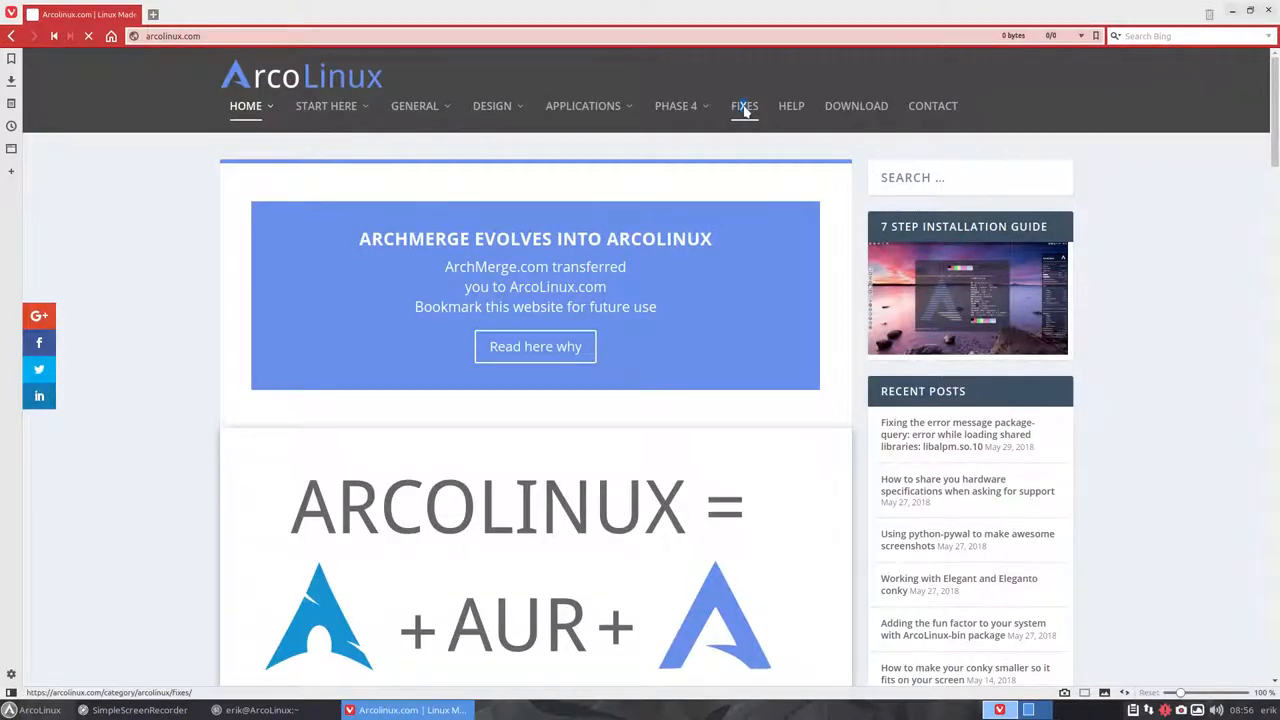
left_click(744, 104)
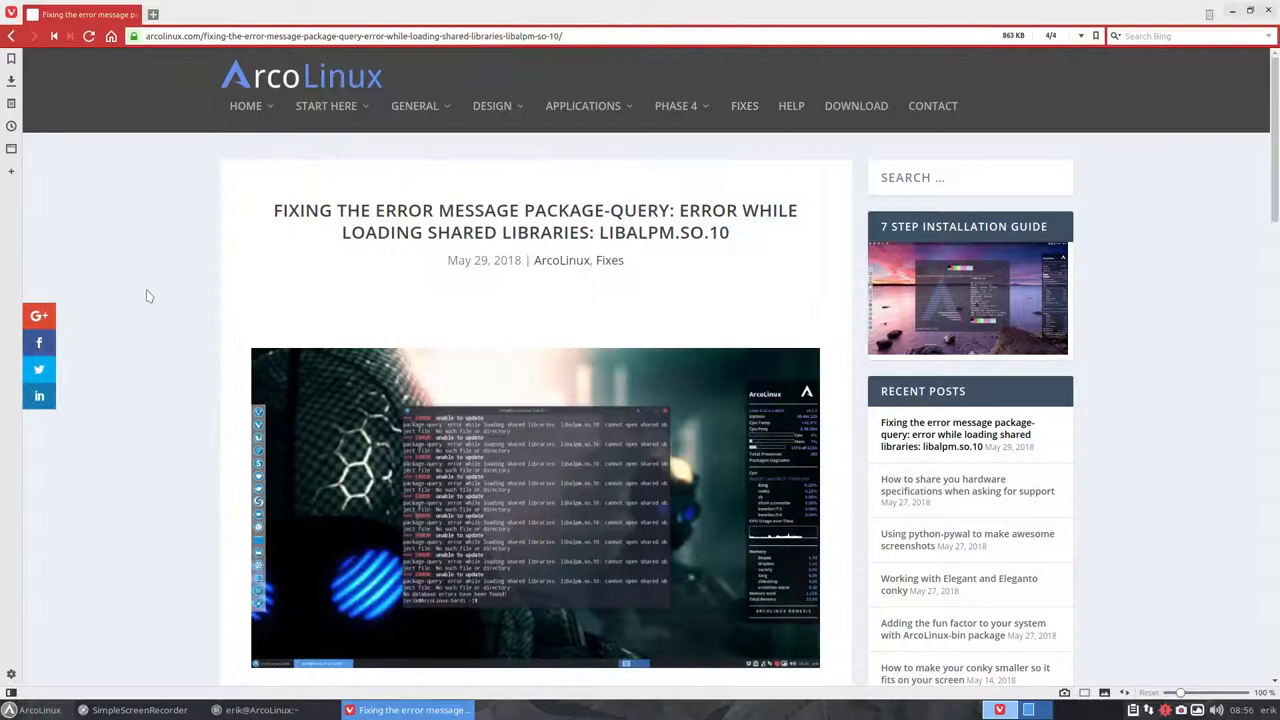
Scroll the libalpm.so.10 fix article down to its Option 1 quick-fix commands
scroll("down", 3)
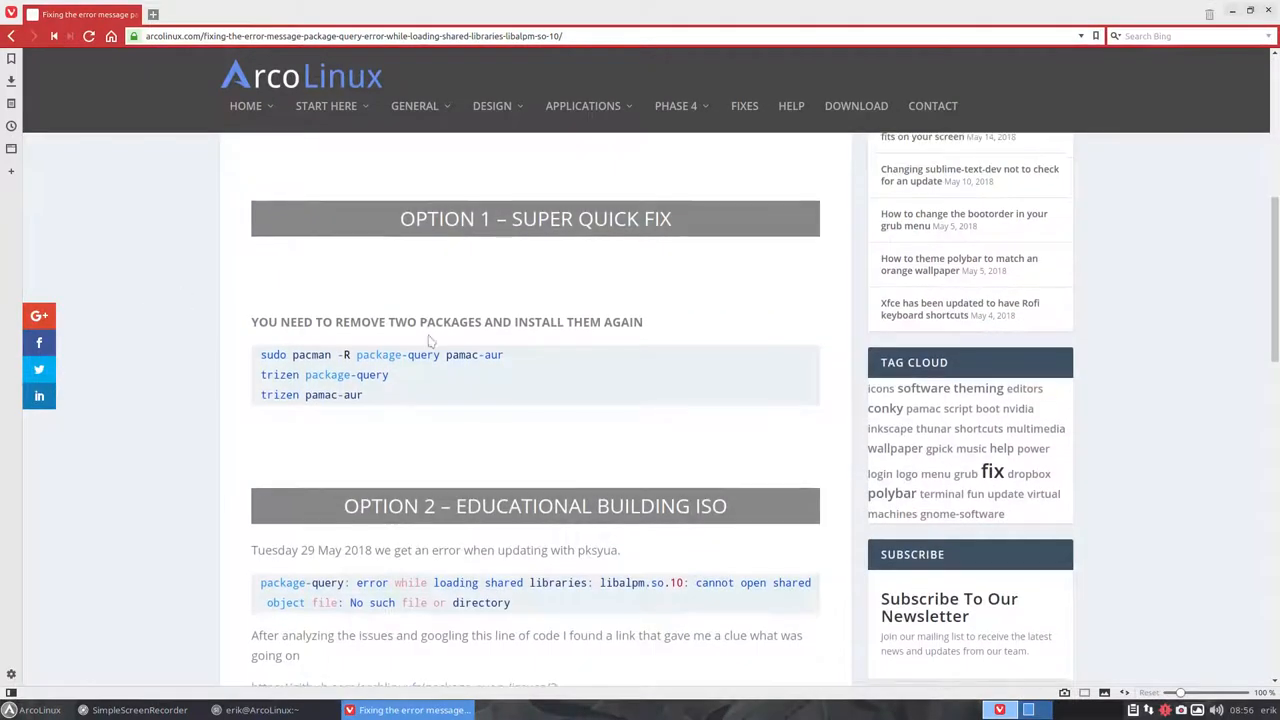
scroll("down", 3)
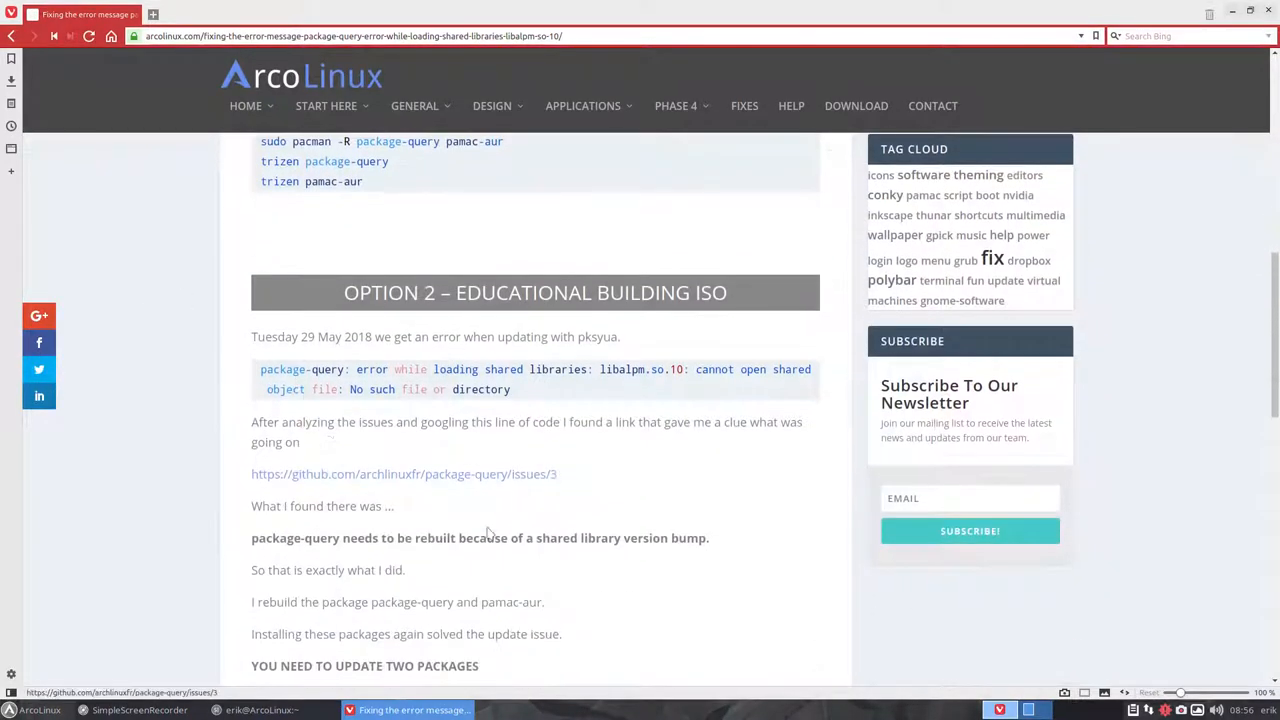
scroll("up", 3)
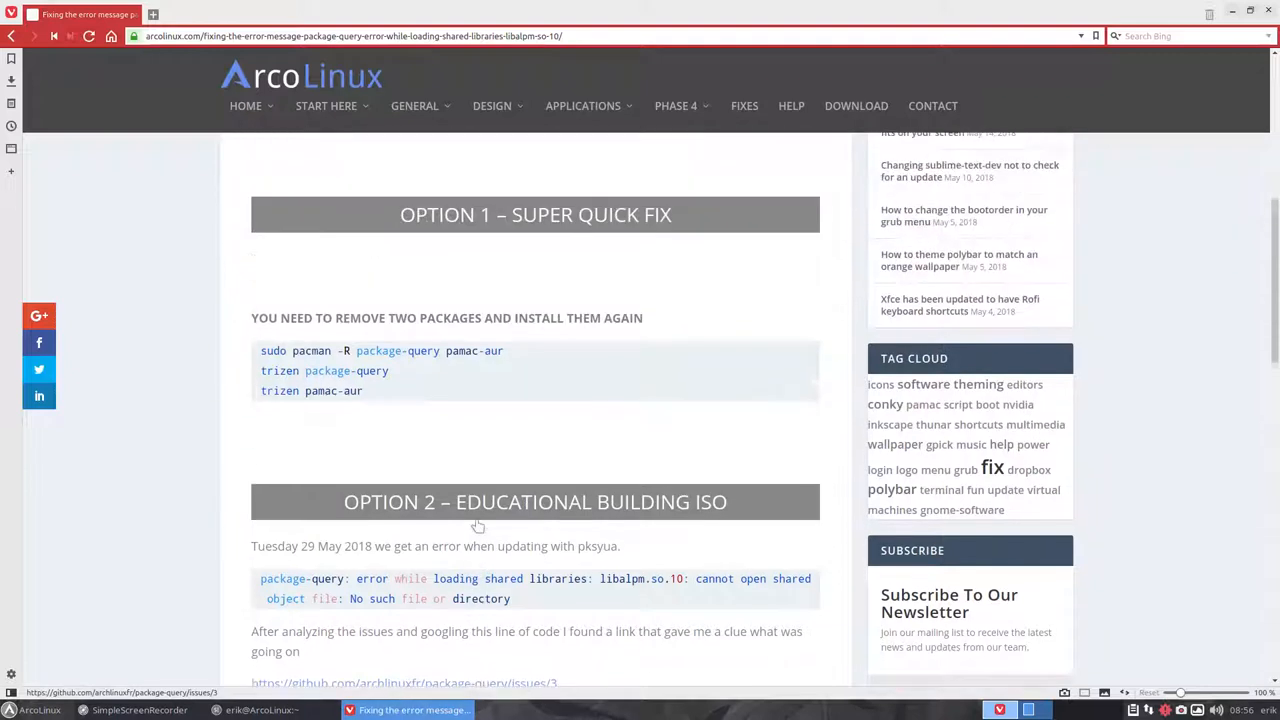
scroll("down", 3)
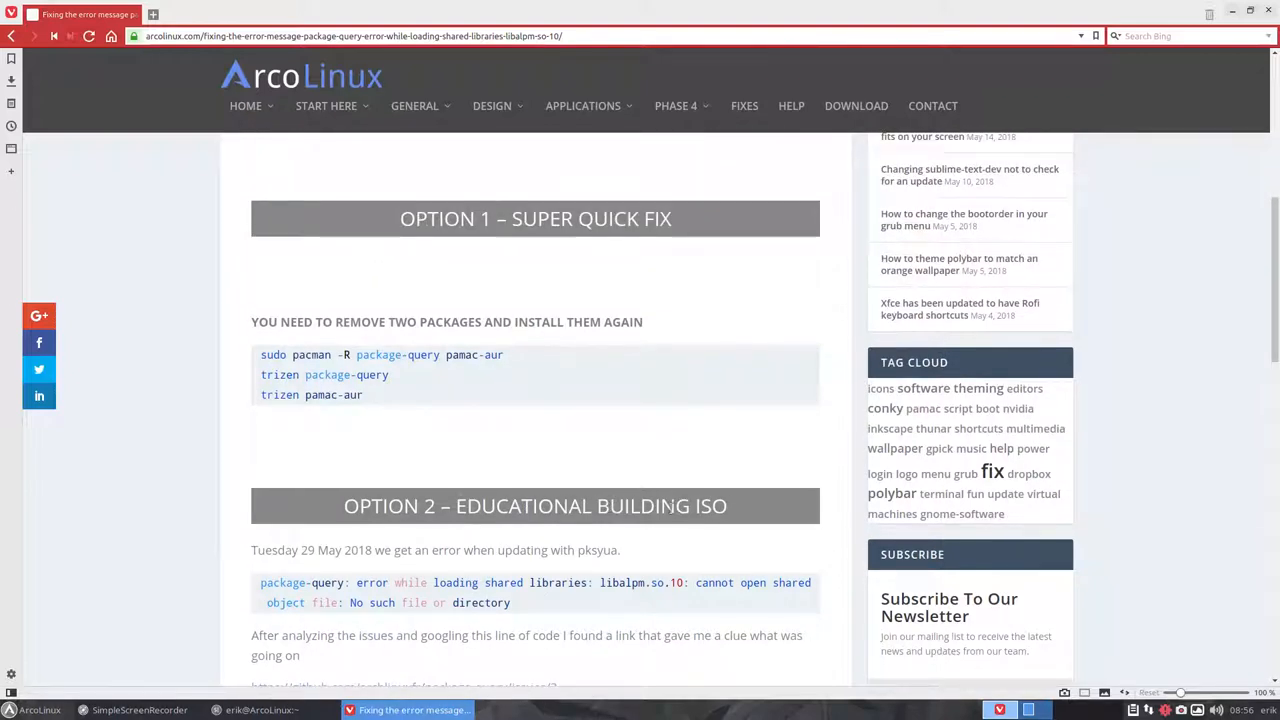
Select the sudo pacman -R package-query pamac-aur line in the Option 1 box
left_click_drag(260, 354, 362, 394)
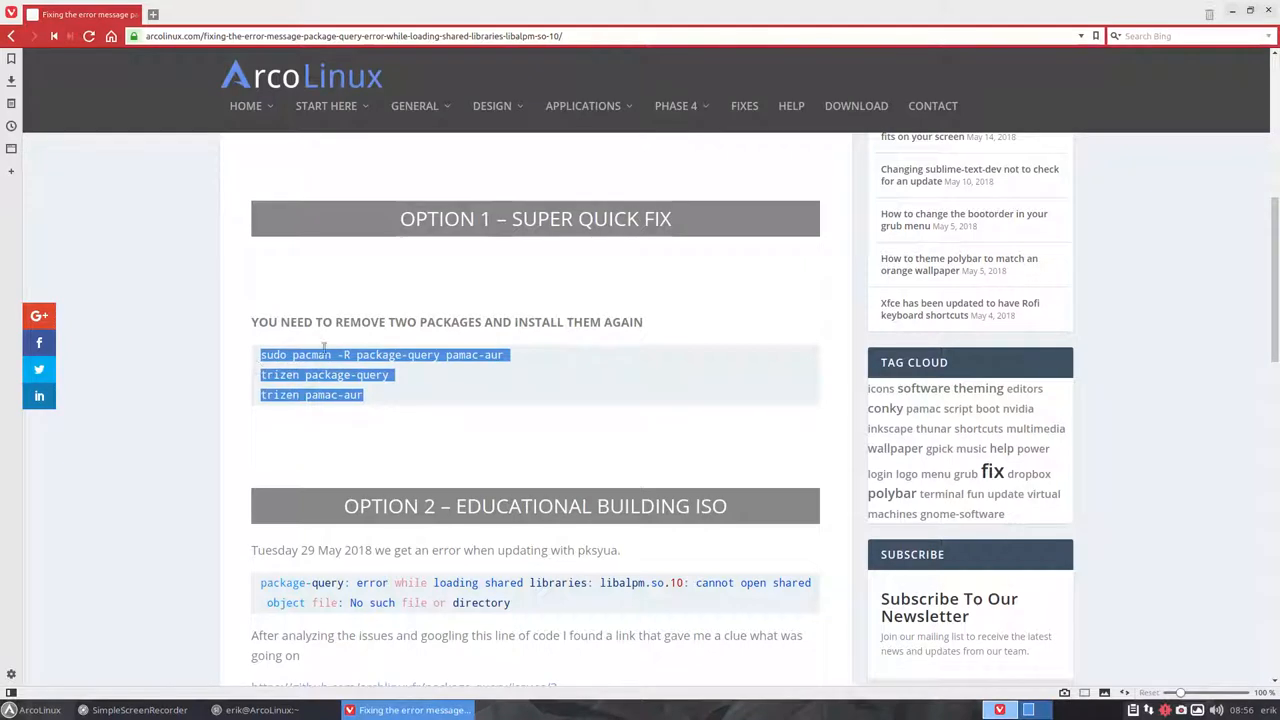
left_click(436, 376)
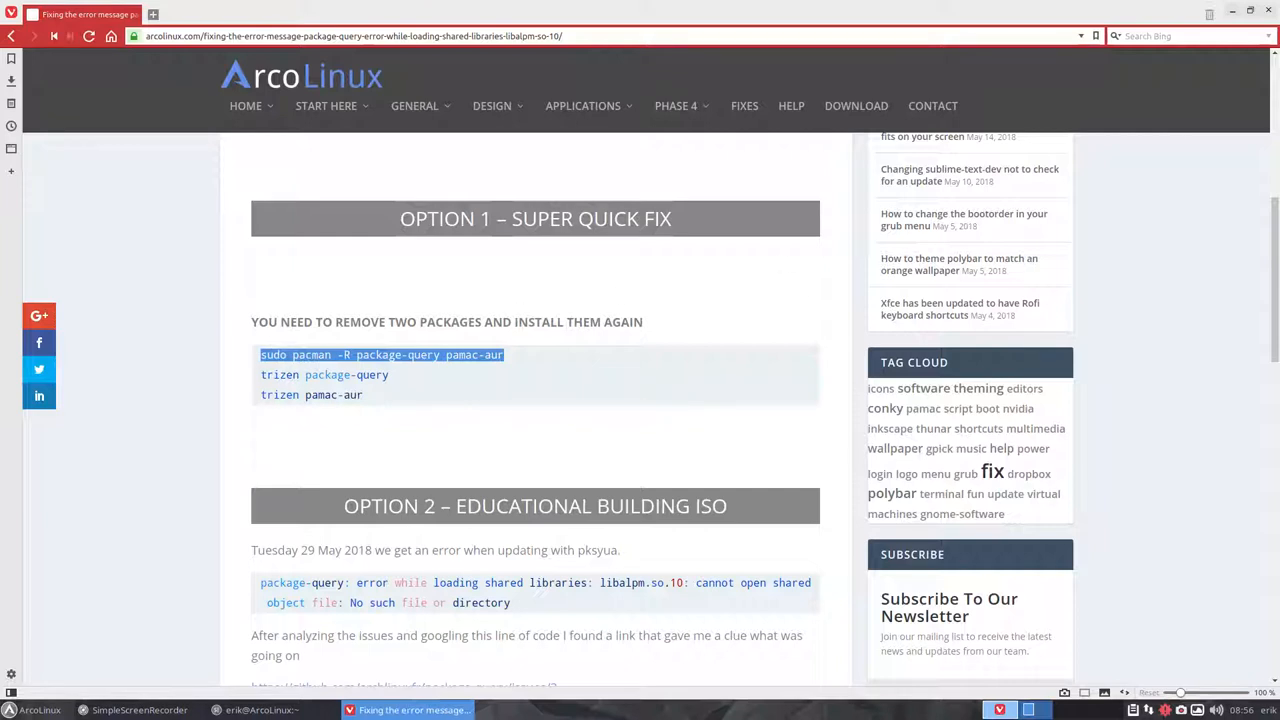
mouse_move(838, 264)
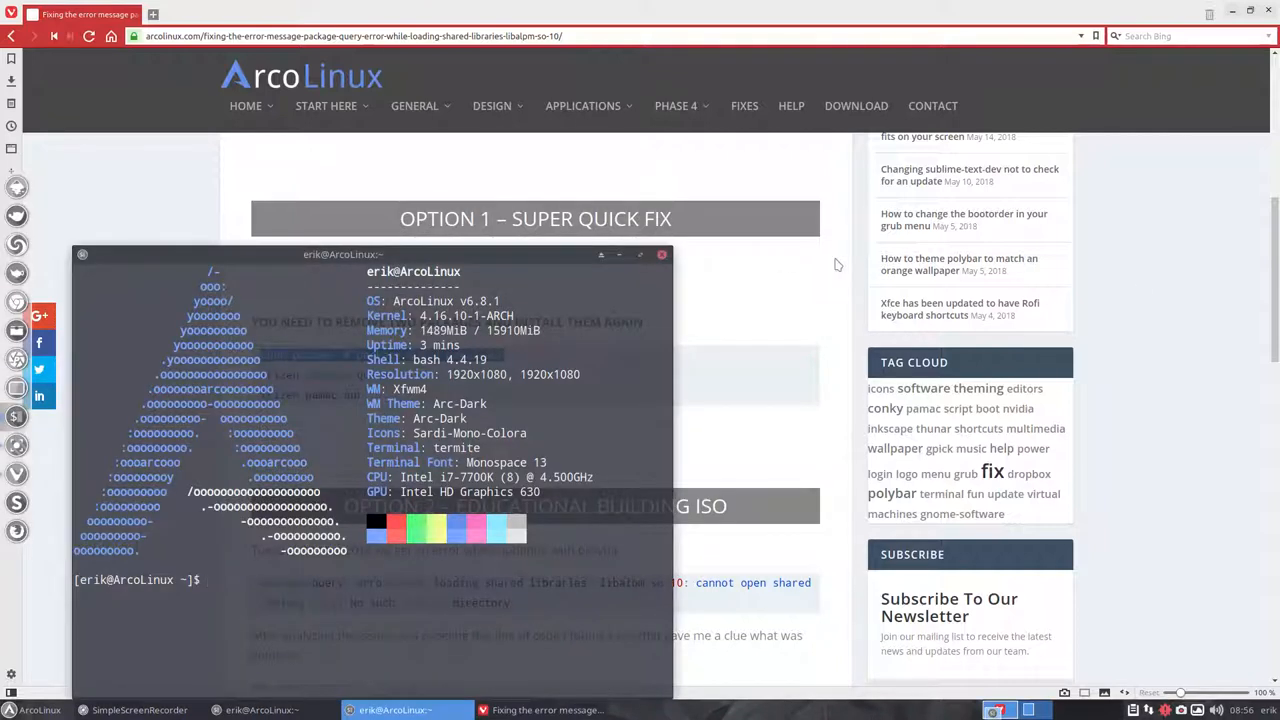
Remove package-query and pamac-aur with pacman, then rebuild package-query 1.9-3 via trizen choosing 1
type("sudo pacman -R package-query pamac-aur")
type("trizen package-query")
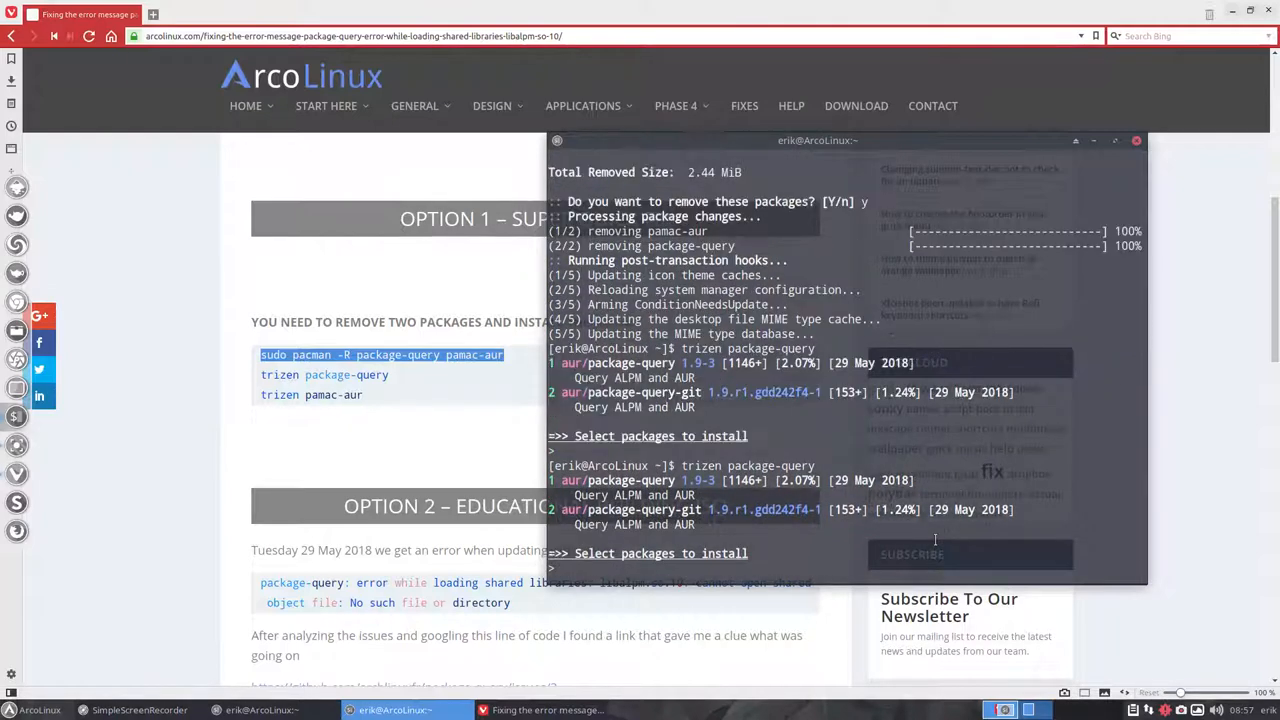
type("1")
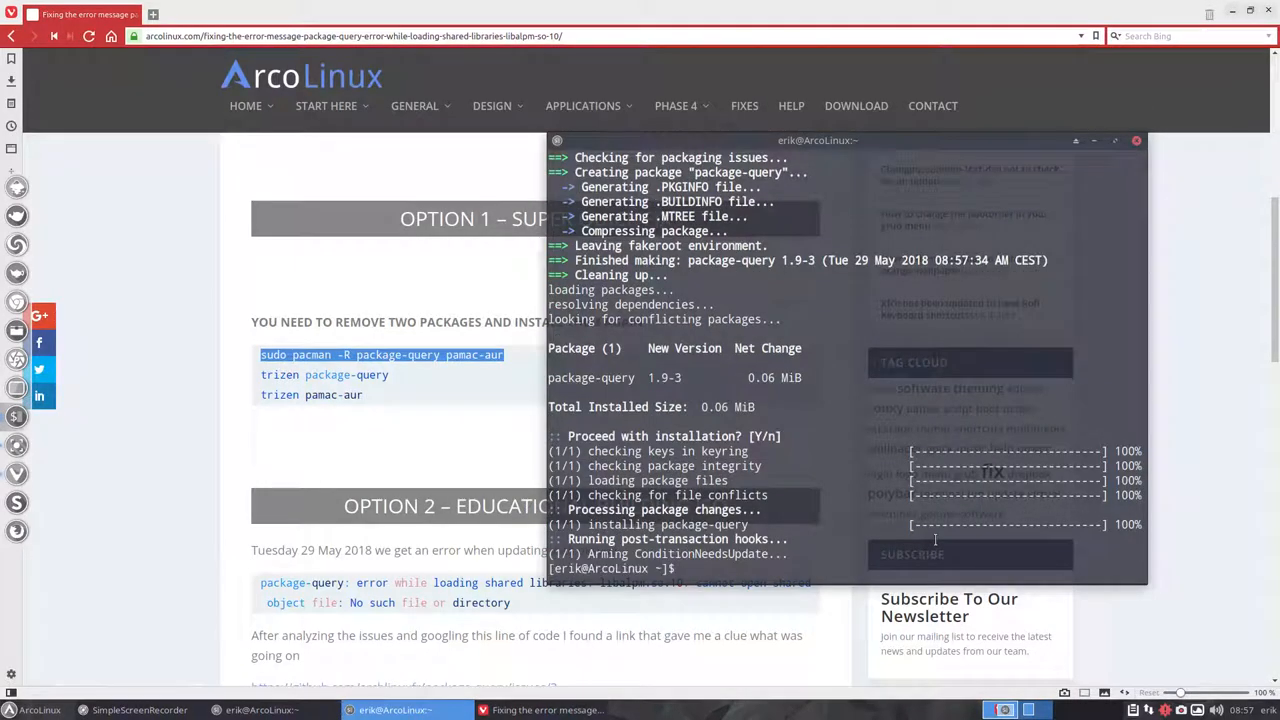
Build and install pamac-aur 6.3.2-1 via trizen (choice 1, answer y), then enter pksyua in the update terminal
type("trizen pamac-aur")
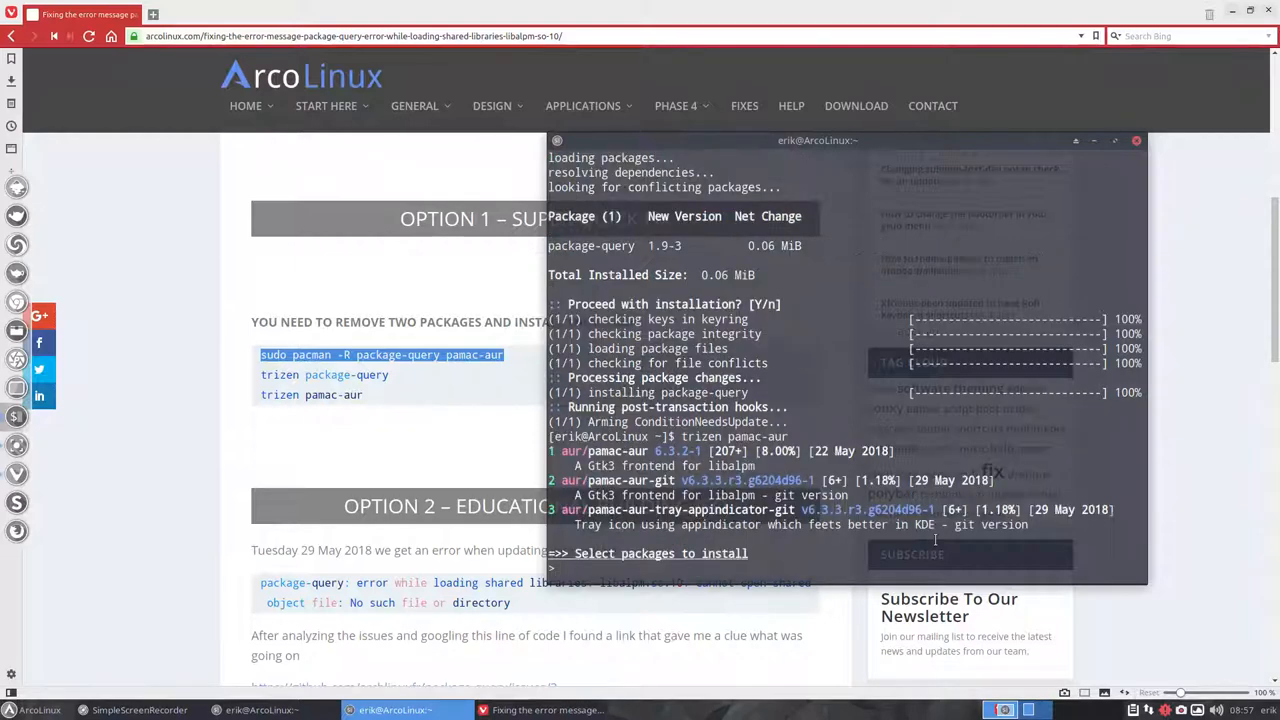
type("1")
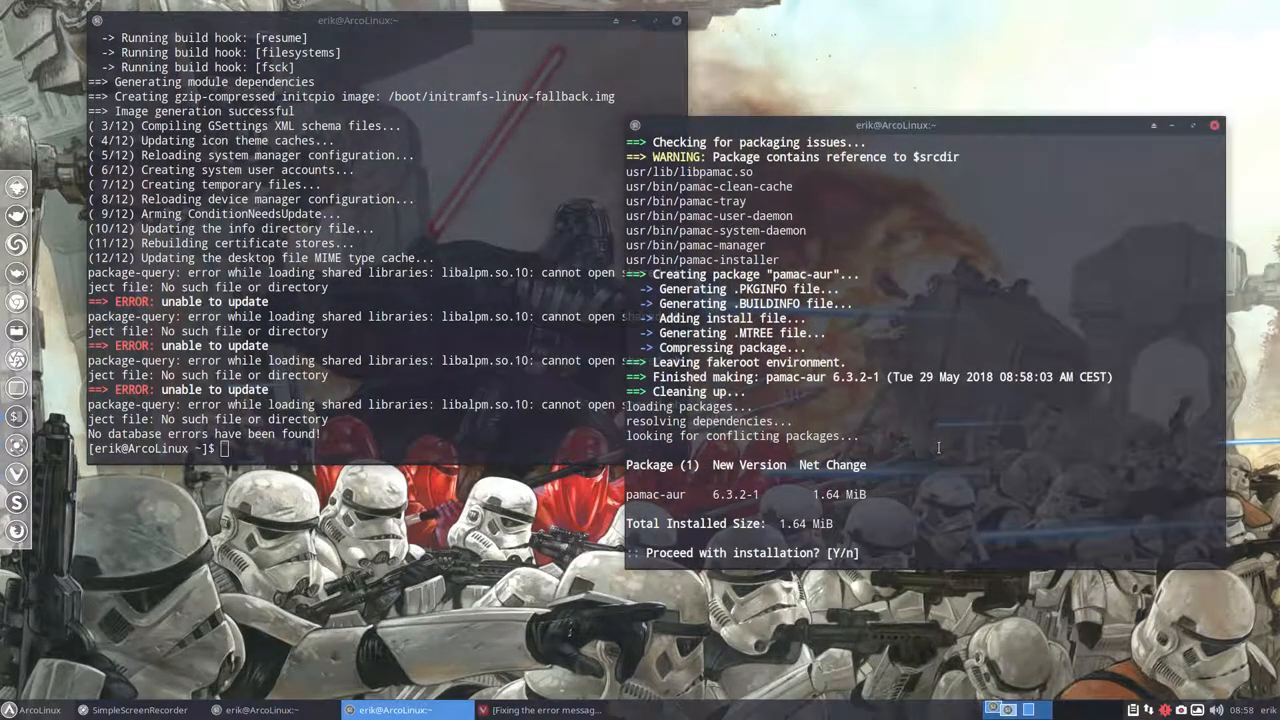
type("y")
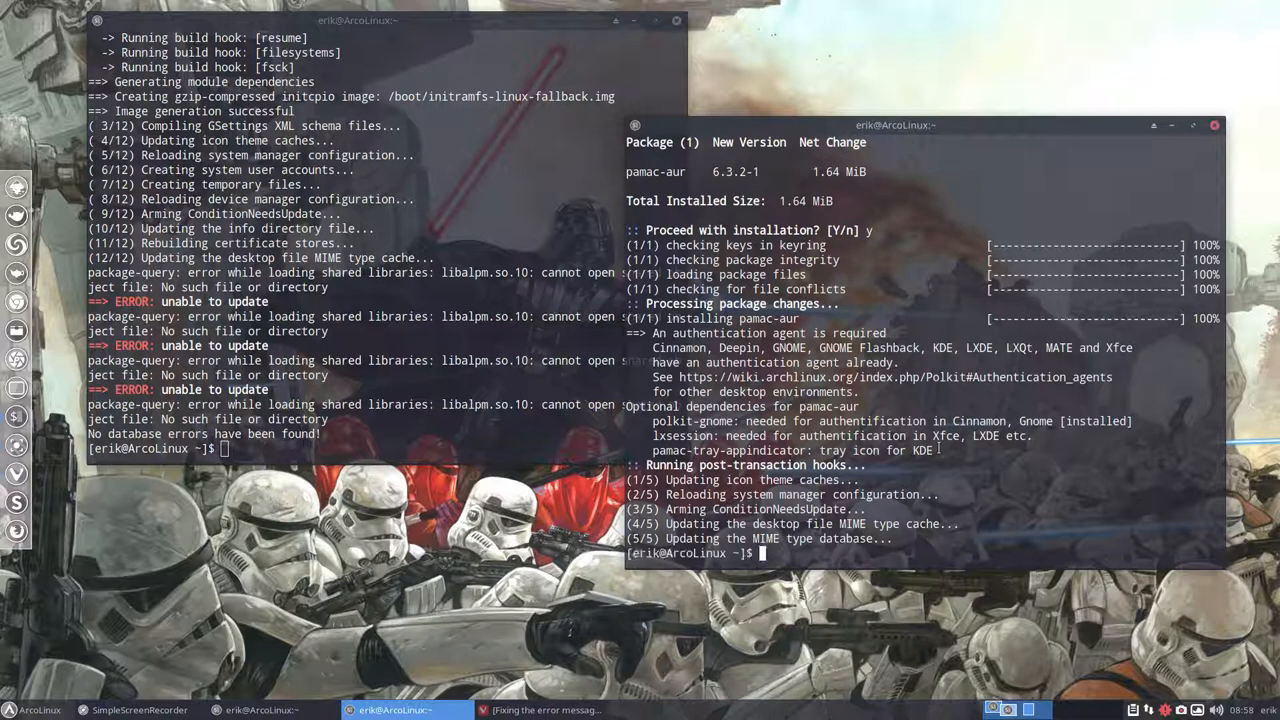
type("pksyua")
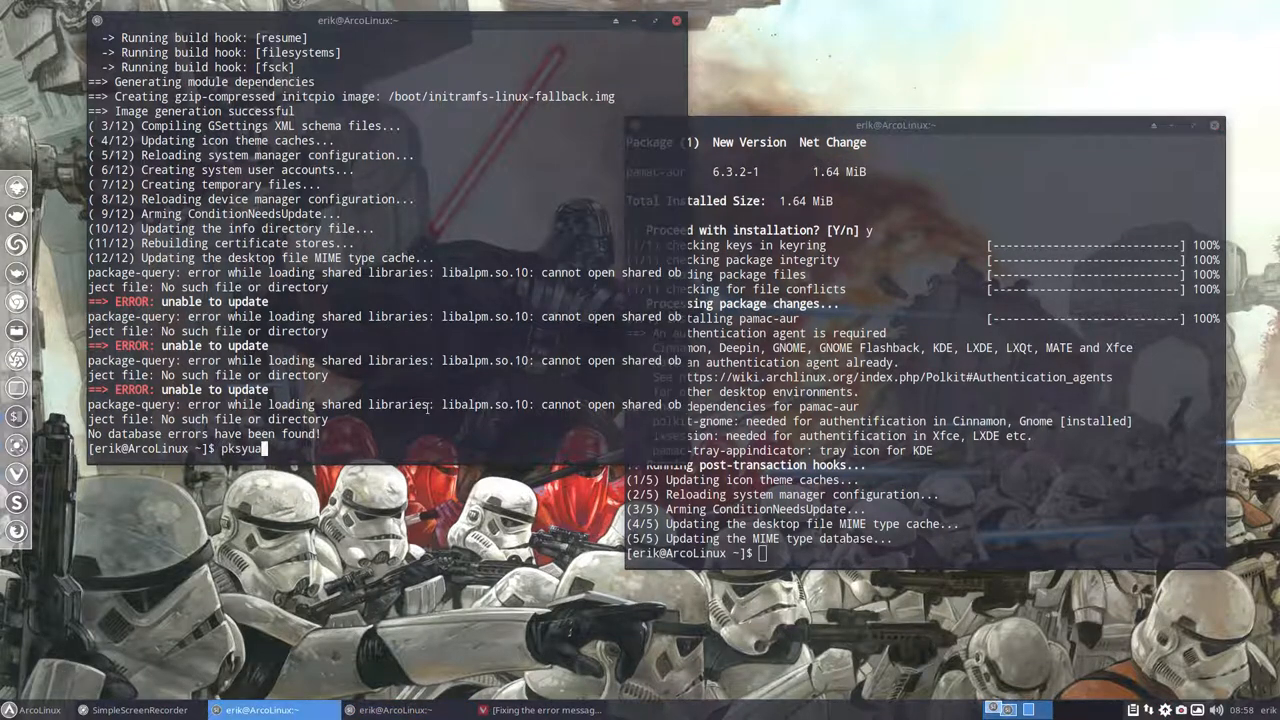